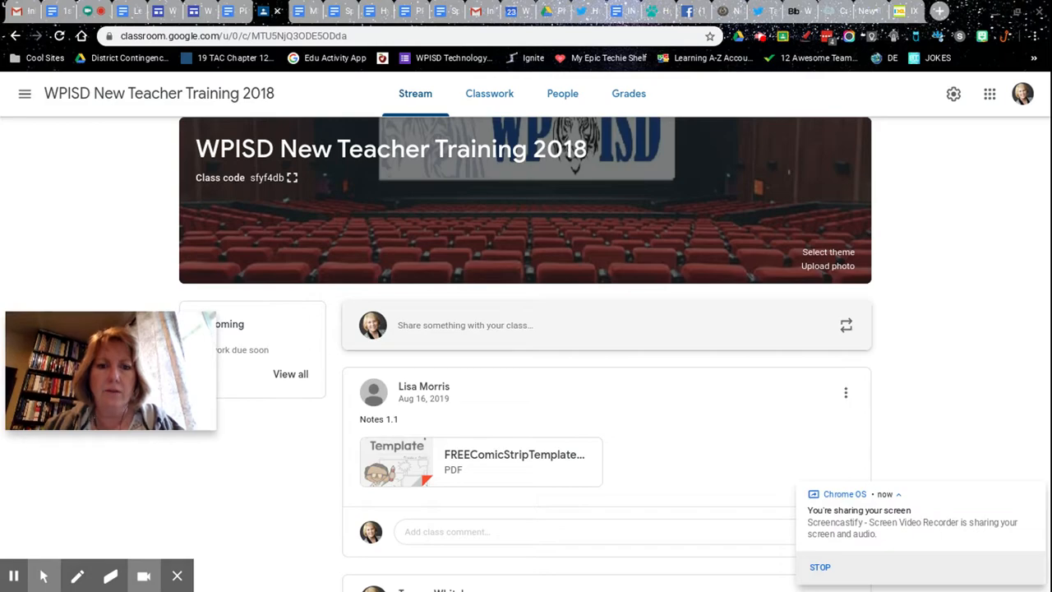
{"action": "mouse_move", "coordinate": [977, 321]}
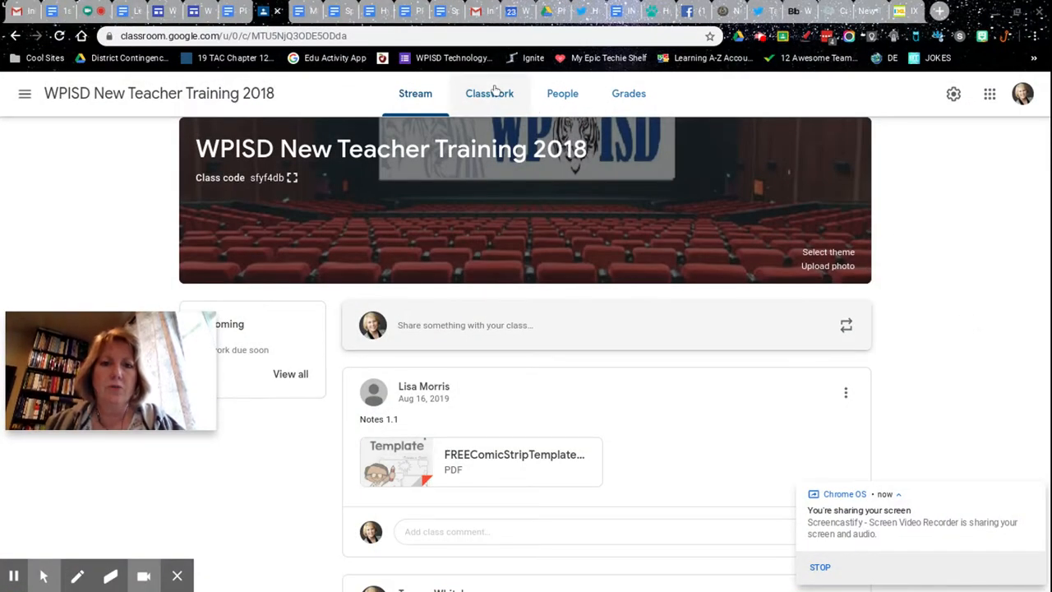
Go to the class's Classwork page and open the Create menu
{"action": "left_click", "coordinate": [489, 93]}
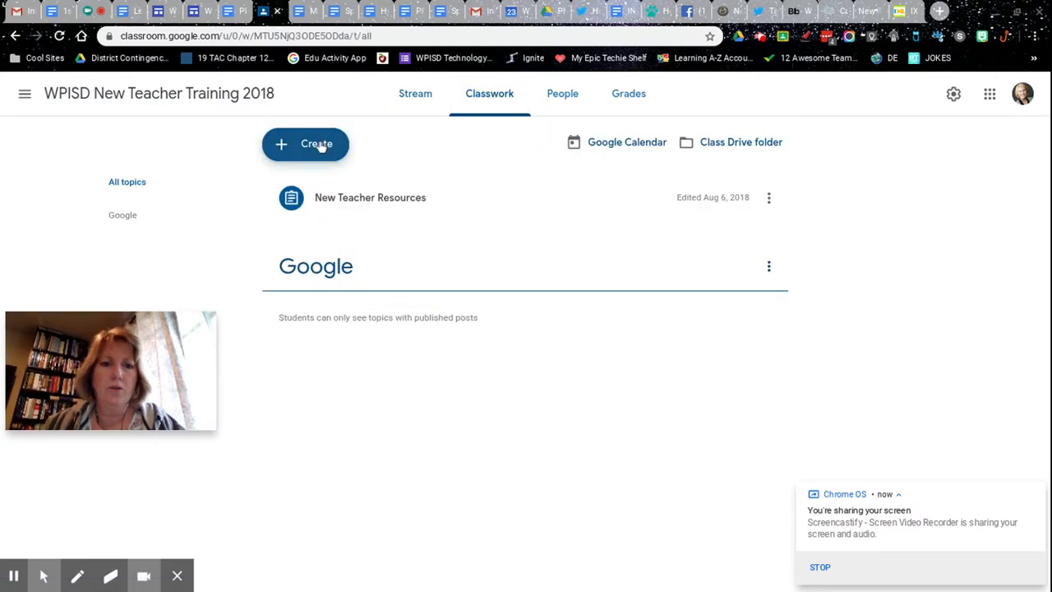
{"action": "left_click", "coordinate": [305, 144]}
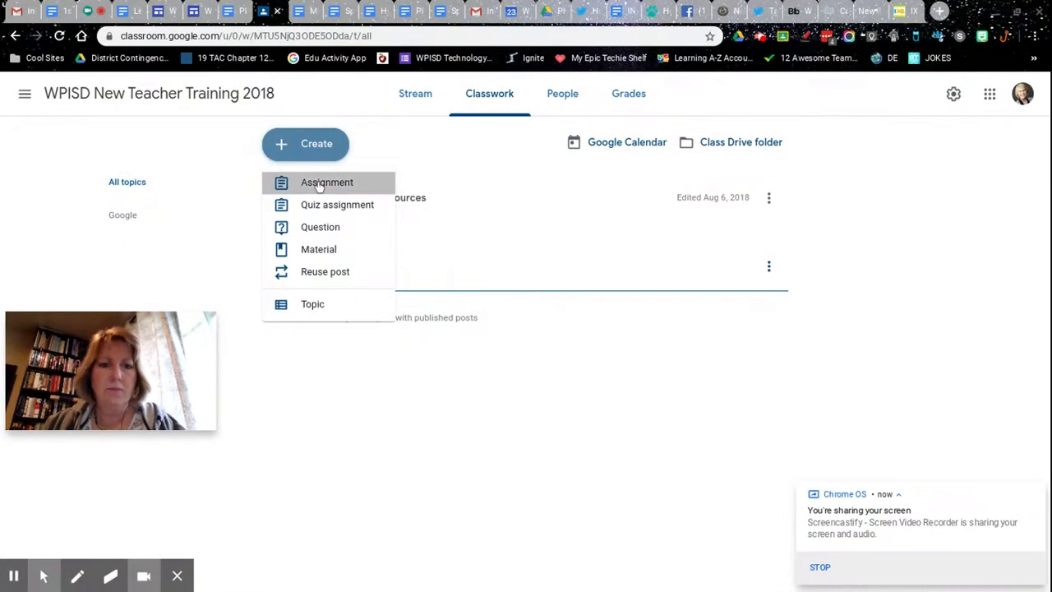
Create an assignment titled 'Test assignment' with instructions 'further instructions'
{"action": "left_click", "coordinate": [325, 182]}
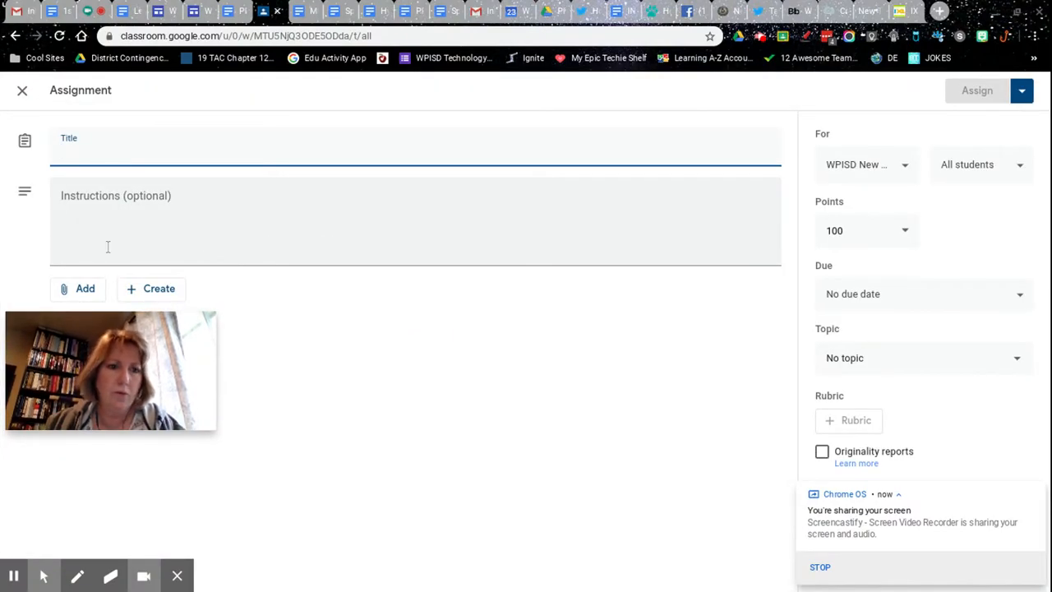
{"action": "type", "text": "Test assignment"}
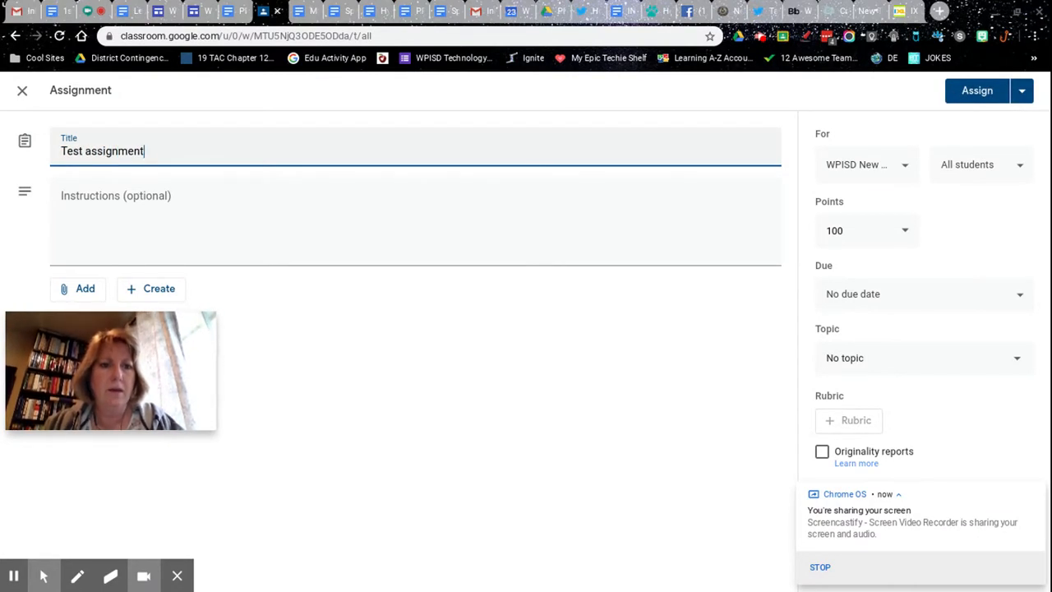
{"action": "left_click", "coordinate": [124, 202]}
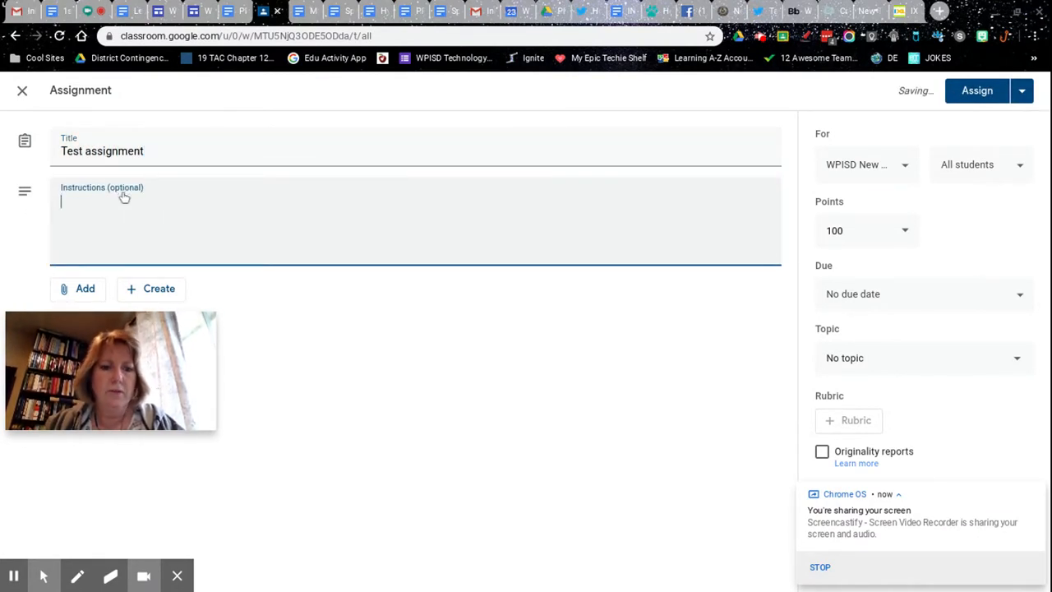
{"action": "type", "text": "further instr"}
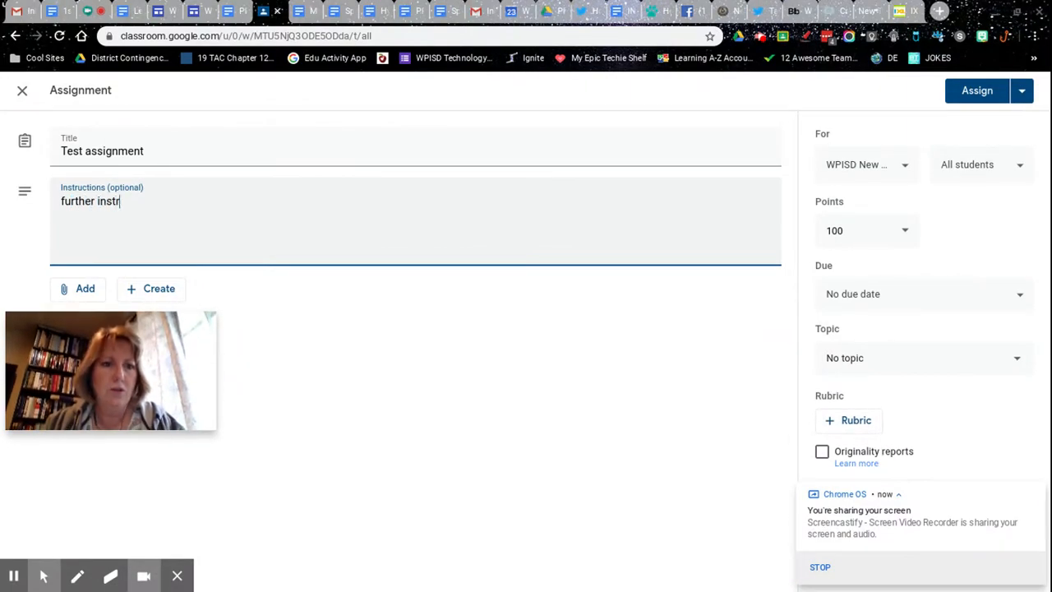
{"action": "type", "text": "uctions"}
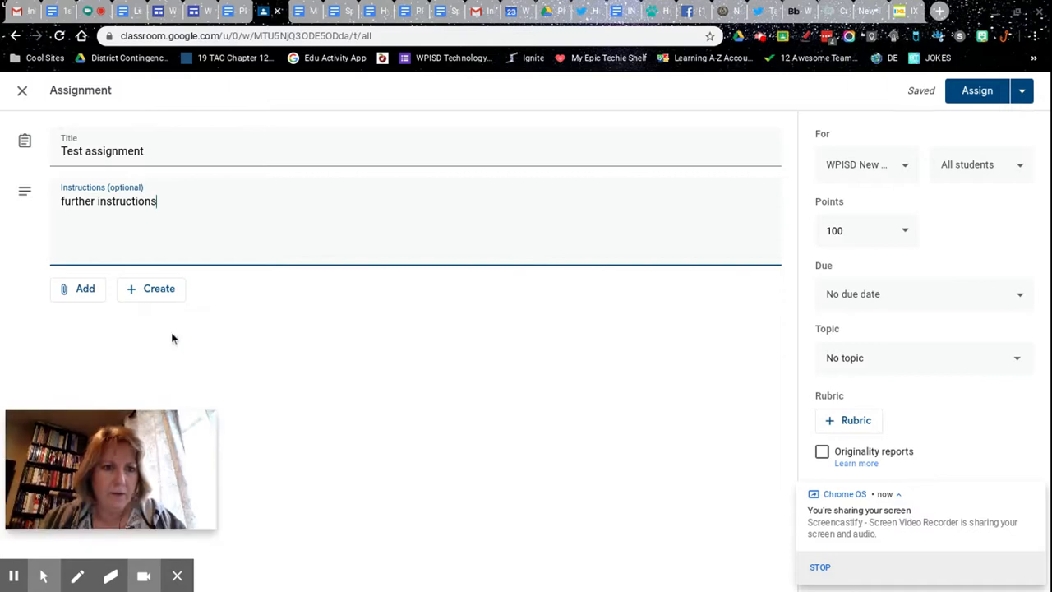
{"action": "left_click", "coordinate": [150, 288]}
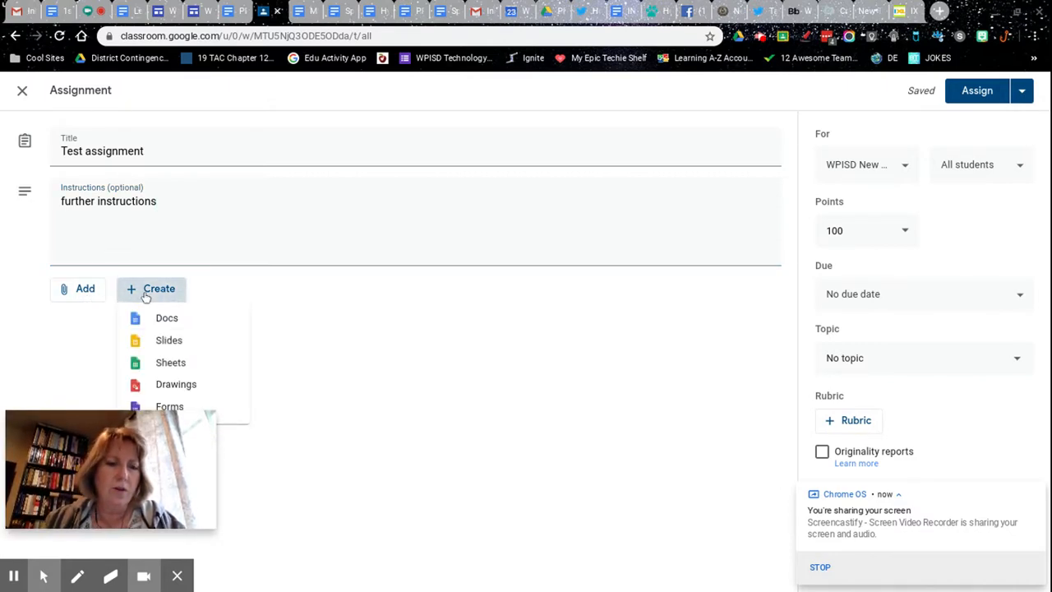
{"action": "mouse_move", "coordinate": [164, 340]}
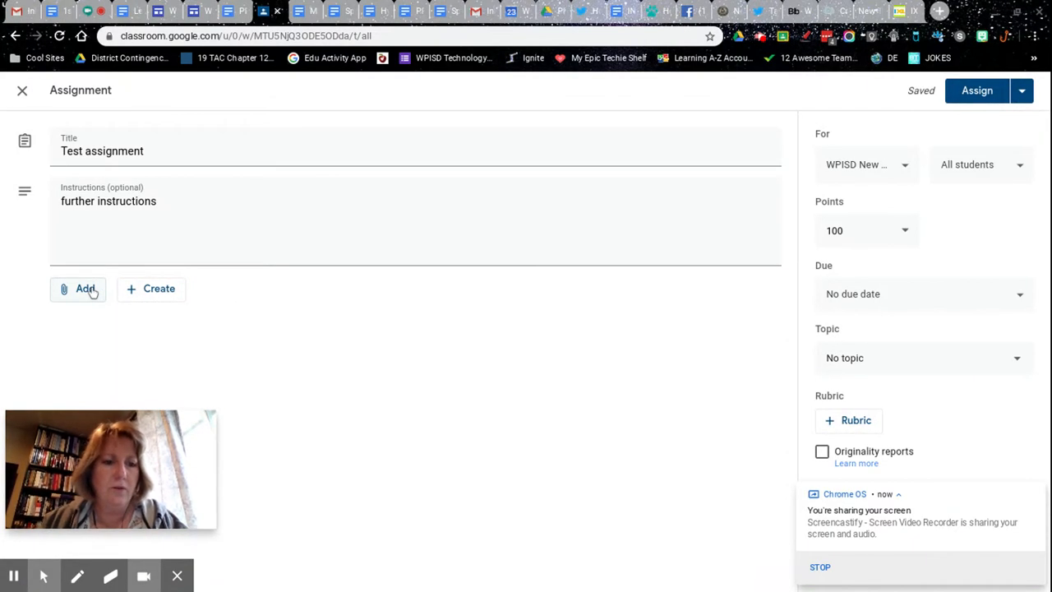
Attach the Money Google Doc from Drive's Recent files to the assignment
{"action": "left_click", "coordinate": [78, 289]}
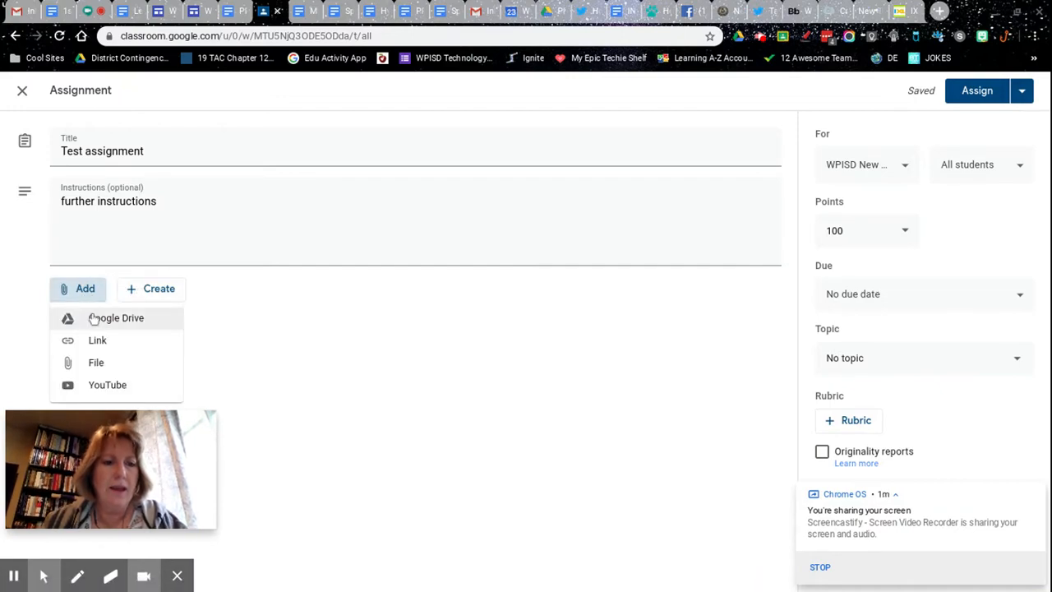
{"action": "mouse_move", "coordinate": [97, 340]}
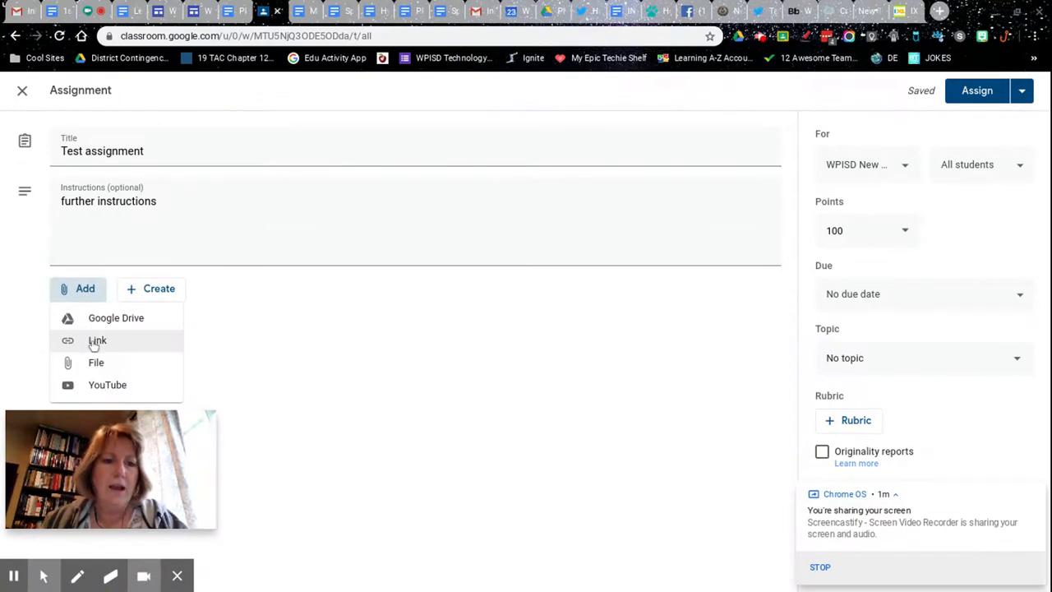
{"action": "mouse_move", "coordinate": [96, 362]}
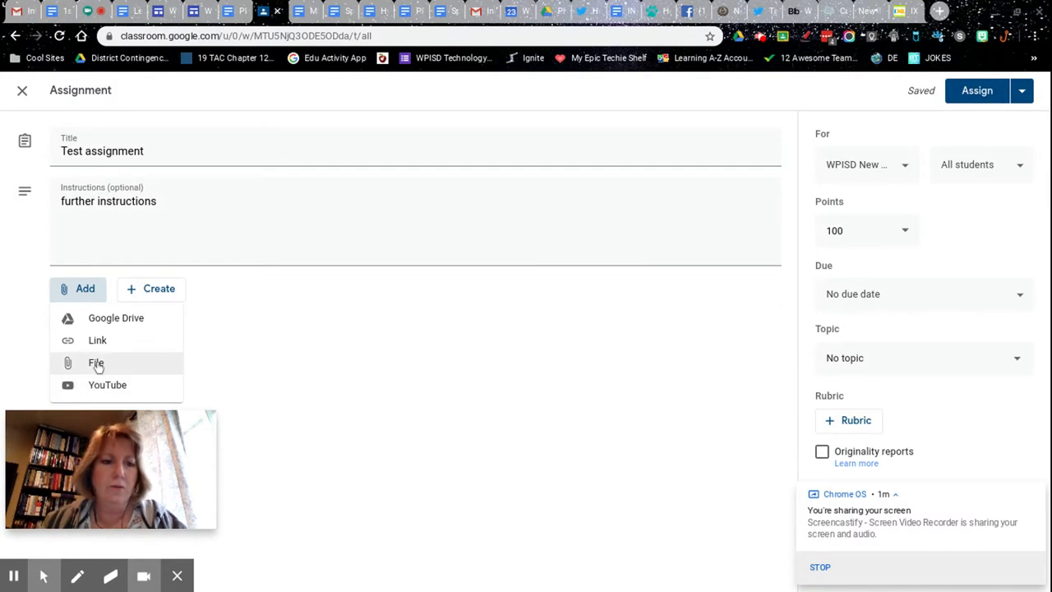
{"action": "mouse_move", "coordinate": [101, 318]}
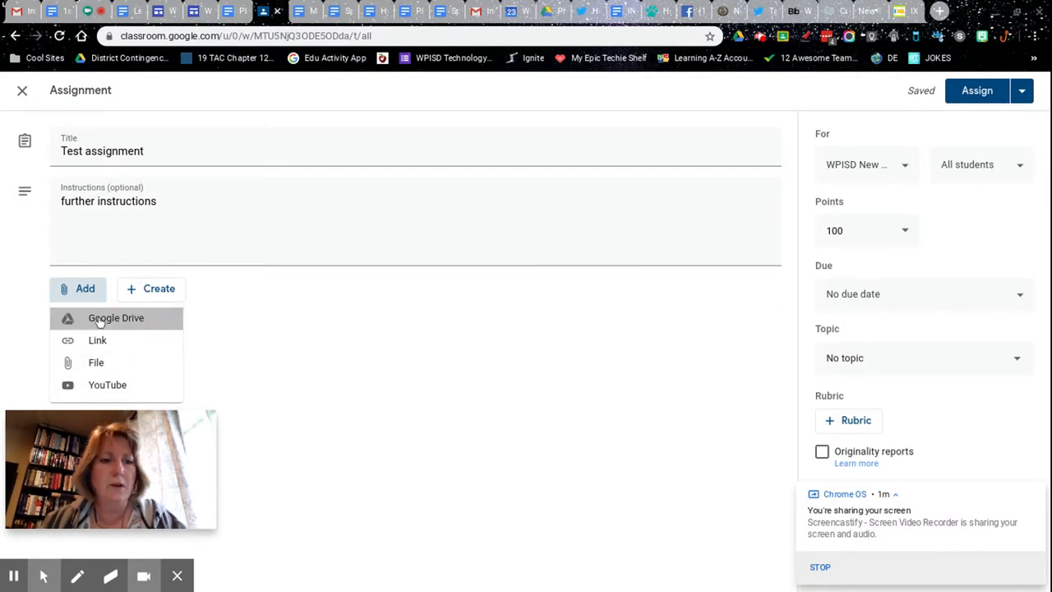
{"action": "left_click", "coordinate": [115, 318]}
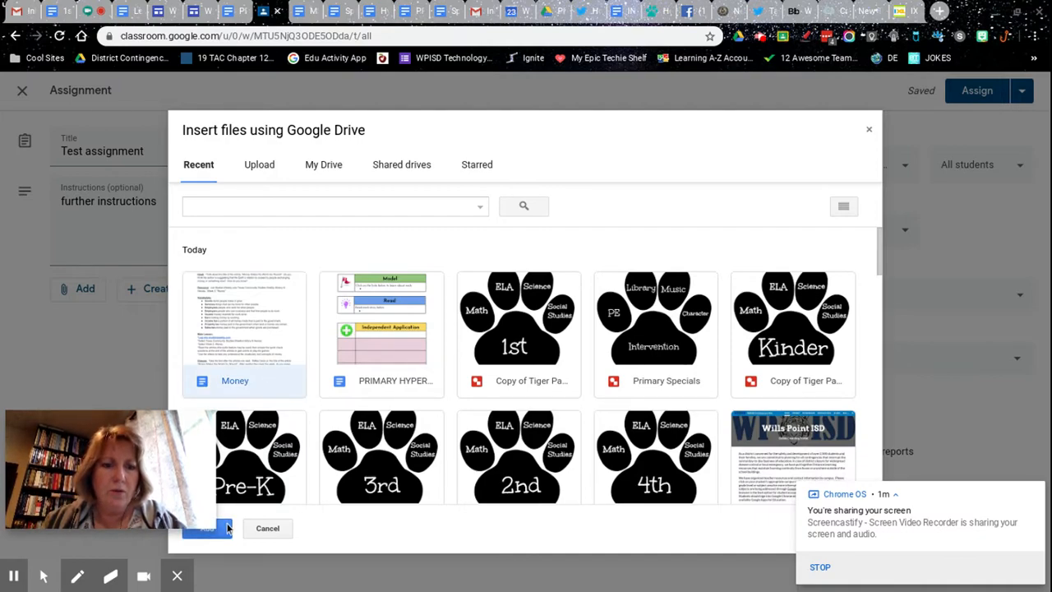
{"action": "left_click", "coordinate": [206, 528]}
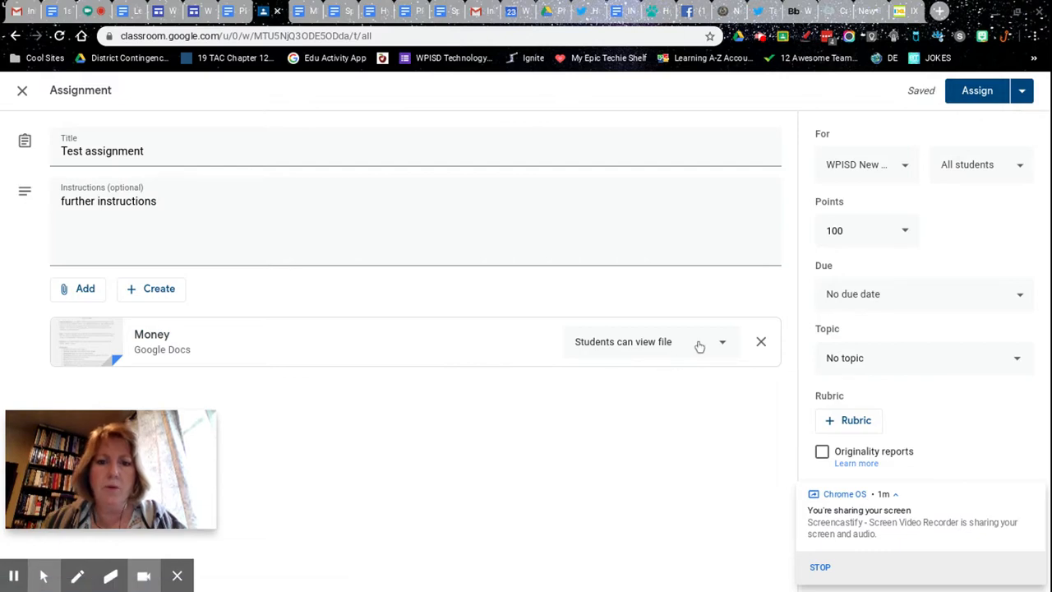
{"action": "left_click", "coordinate": [723, 342]}
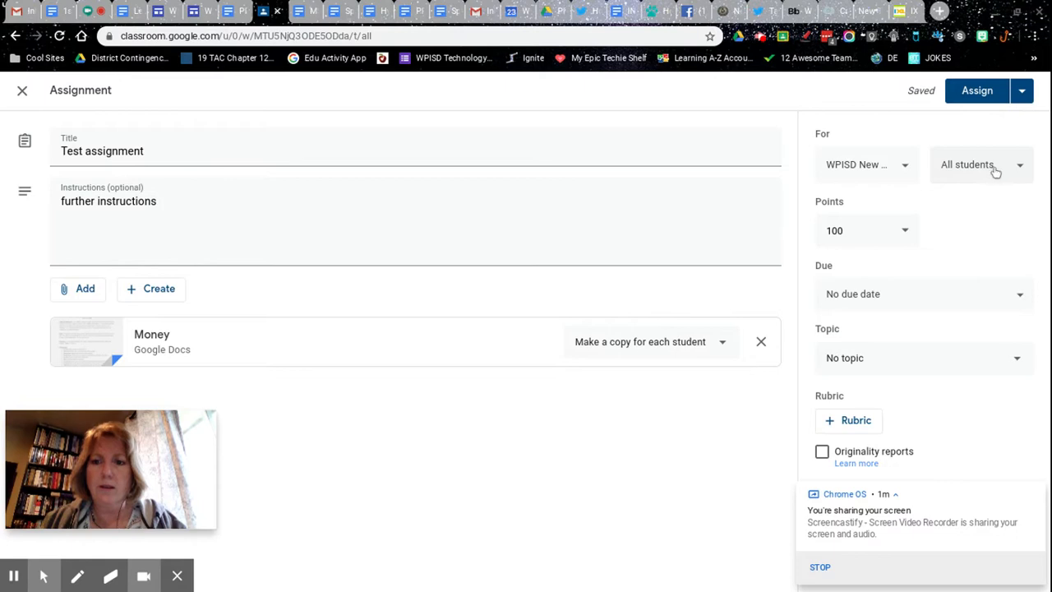
Open the All students recipient list for the assignment
{"action": "left_click", "coordinate": [981, 165]}
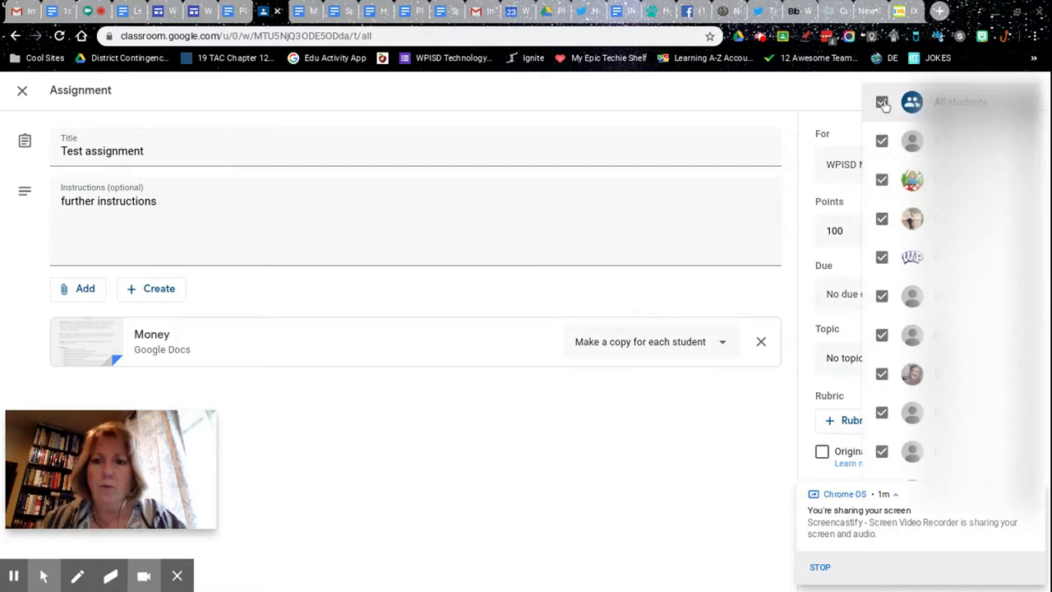
Toggle All students off and on, tick one student, then toggle All students again
{"action": "left_click", "coordinate": [882, 102]}
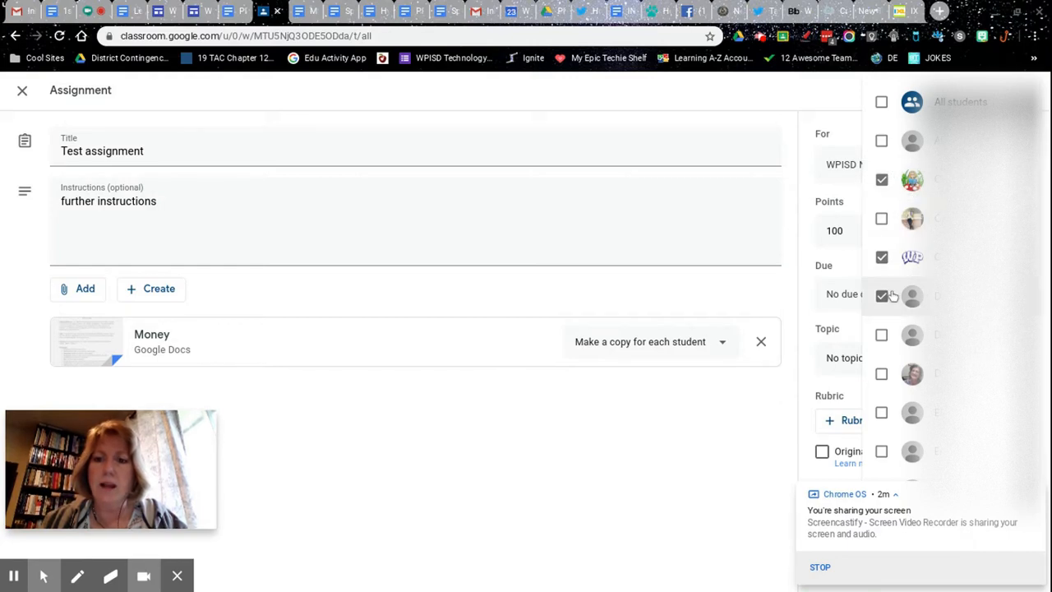
{"action": "left_click", "coordinate": [881, 101]}
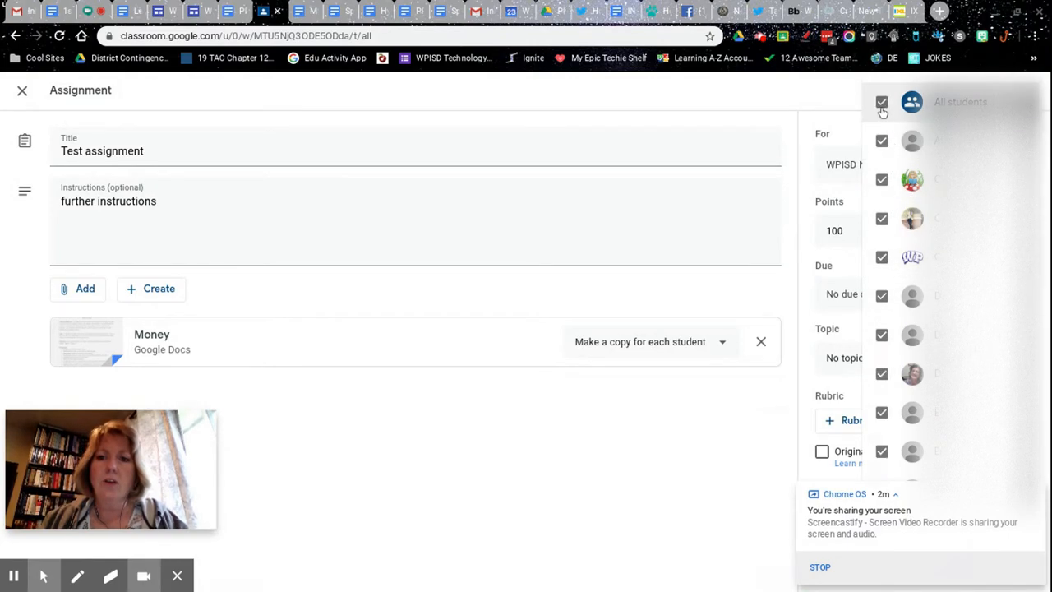
{"action": "left_click", "coordinate": [882, 101]}
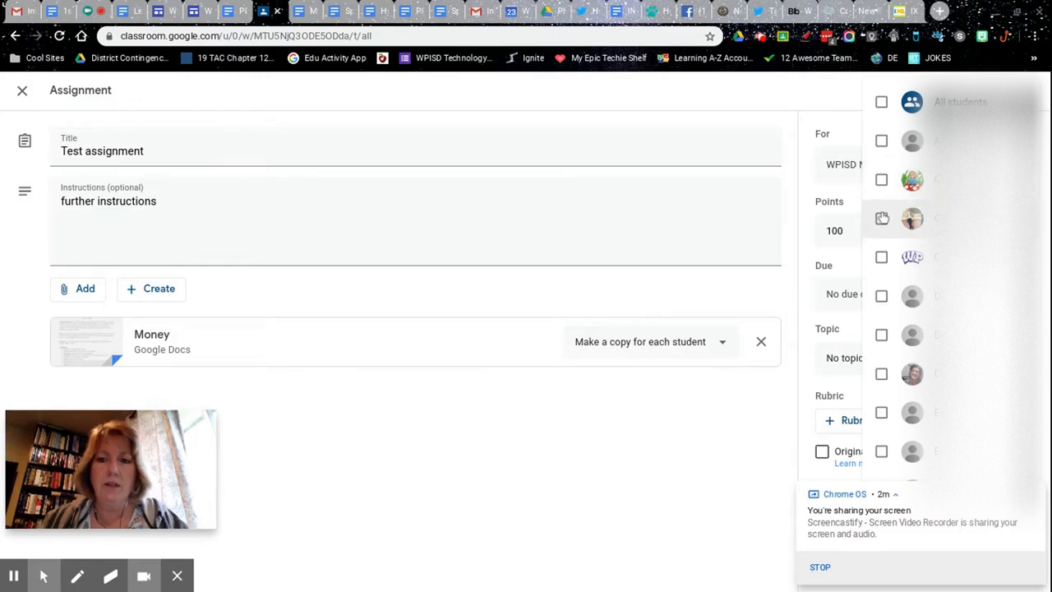
{"action": "left_click", "coordinate": [881, 218]}
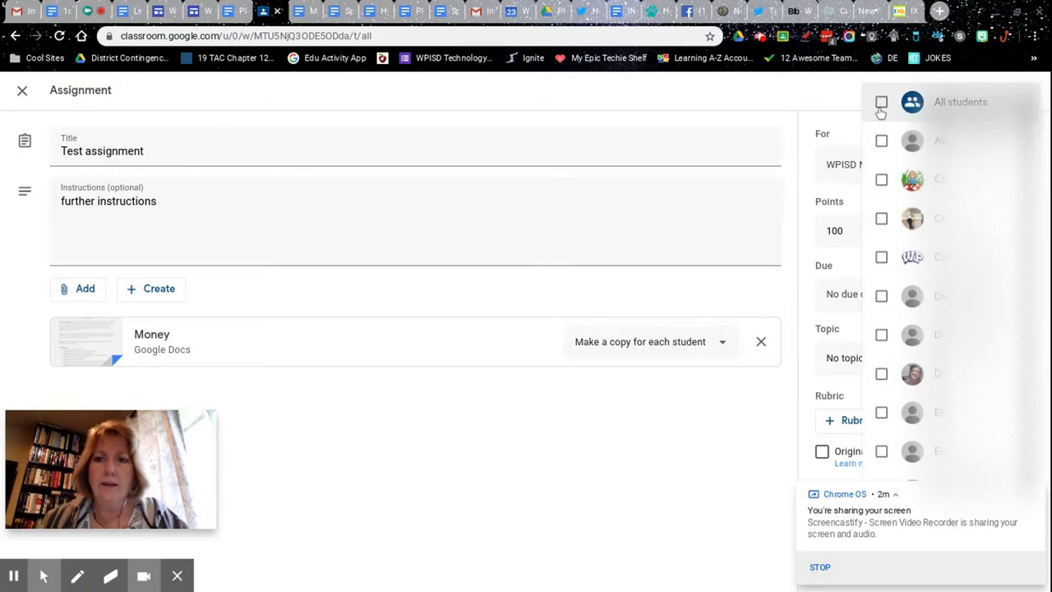
{"action": "left_click", "coordinate": [881, 102]}
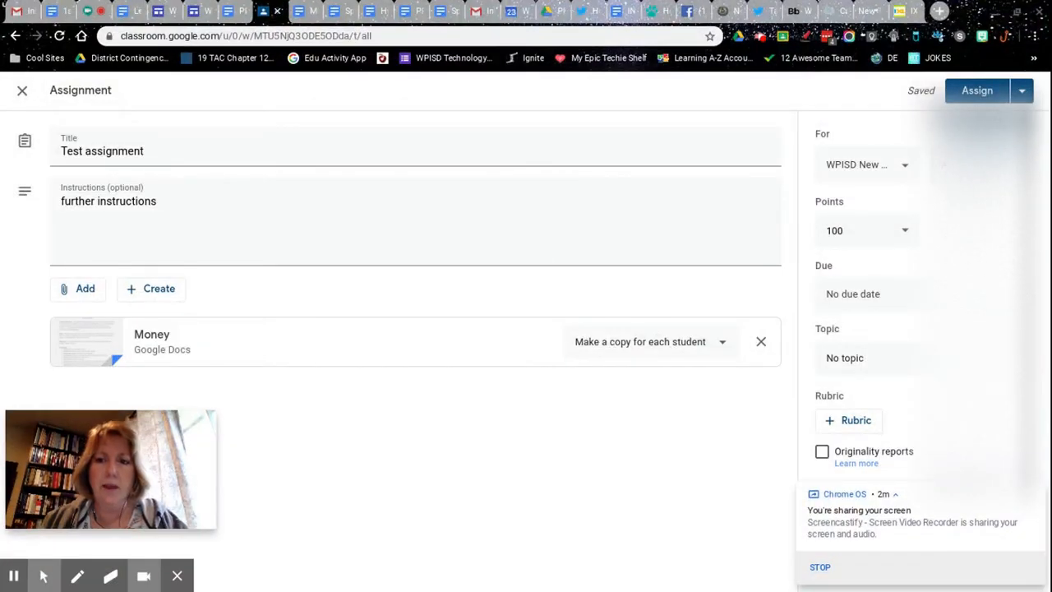
Reopen the recipient list and uncheck All students, leaving no one selected
{"action": "left_click", "coordinate": [865, 164]}
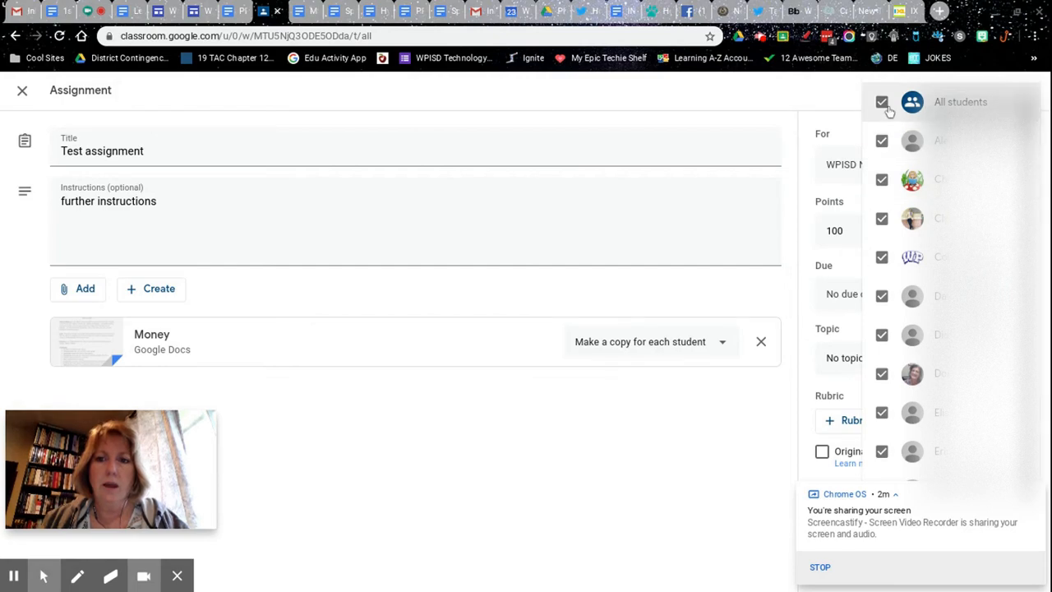
{"action": "left_click", "coordinate": [882, 101]}
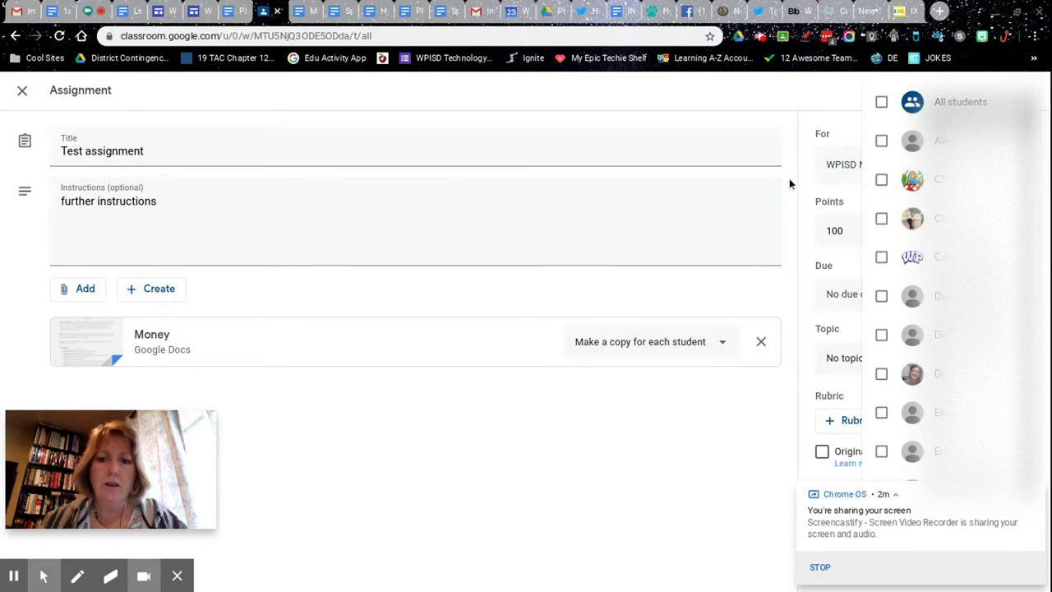
{"action": "mouse_move", "coordinate": [761, 468]}
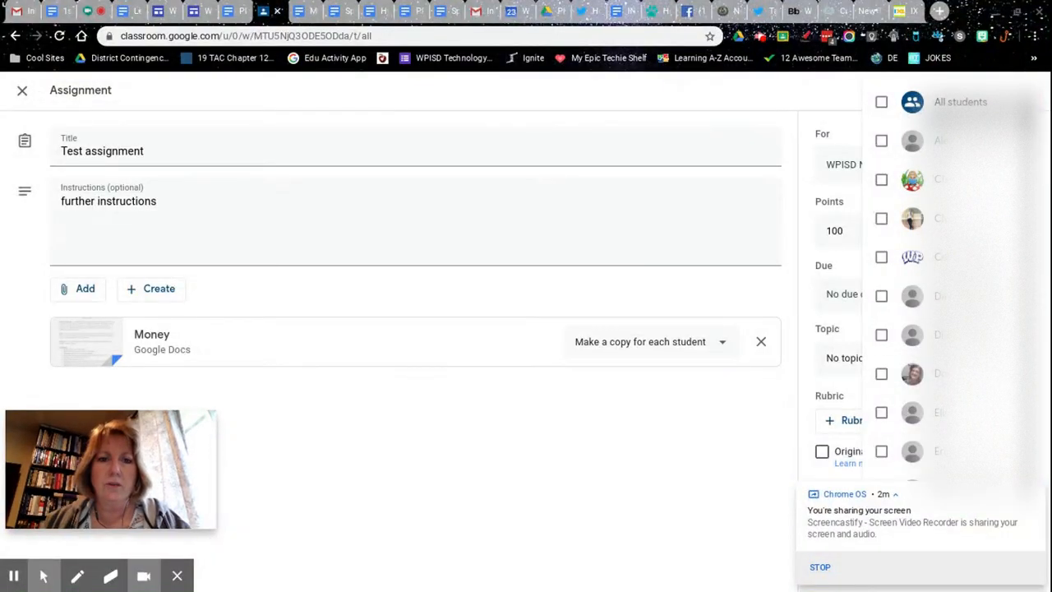
{"action": "mouse_move", "coordinate": [783, 445]}
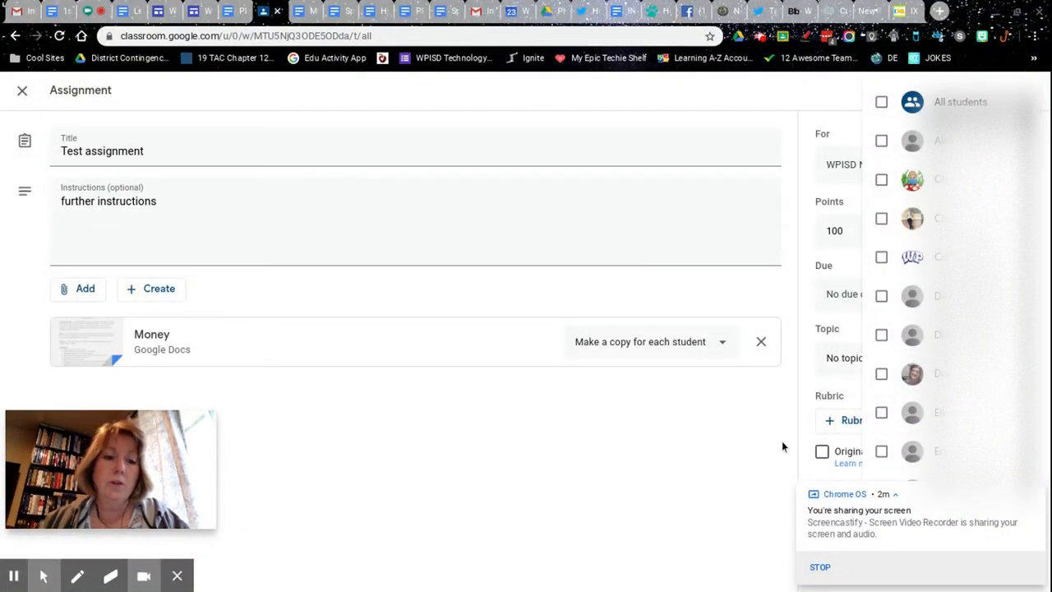
{"action": "mouse_move", "coordinate": [793, 445]}
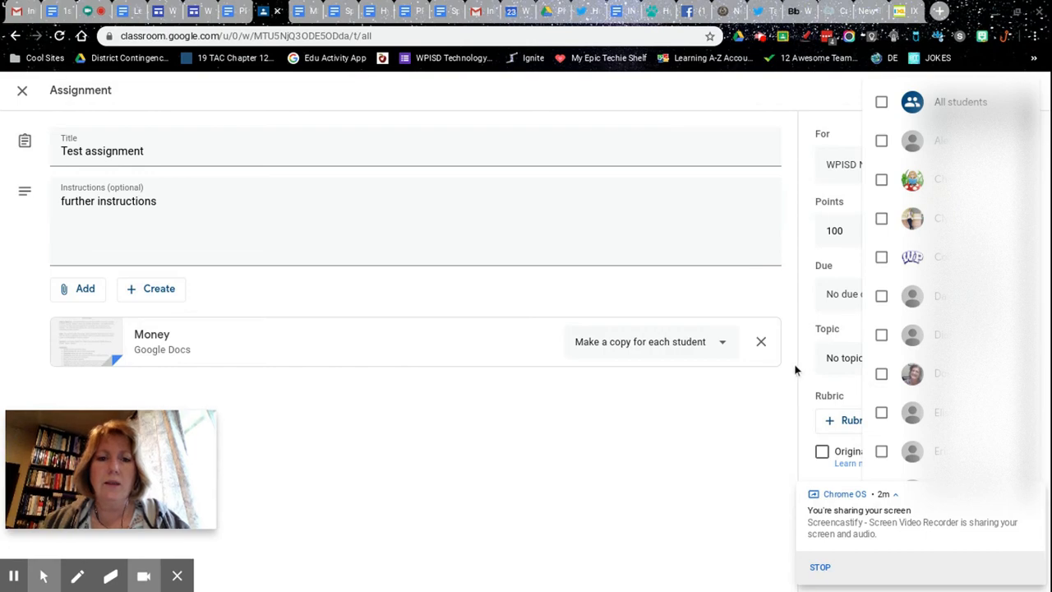
{"action": "mouse_move", "coordinate": [789, 304]}
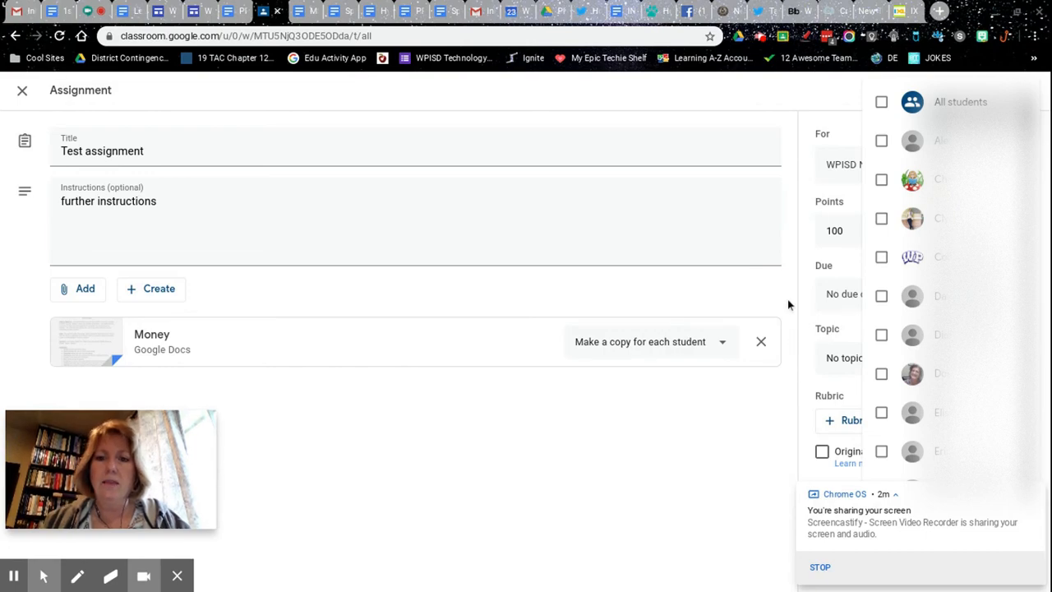
{"action": "mouse_move", "coordinate": [781, 290]}
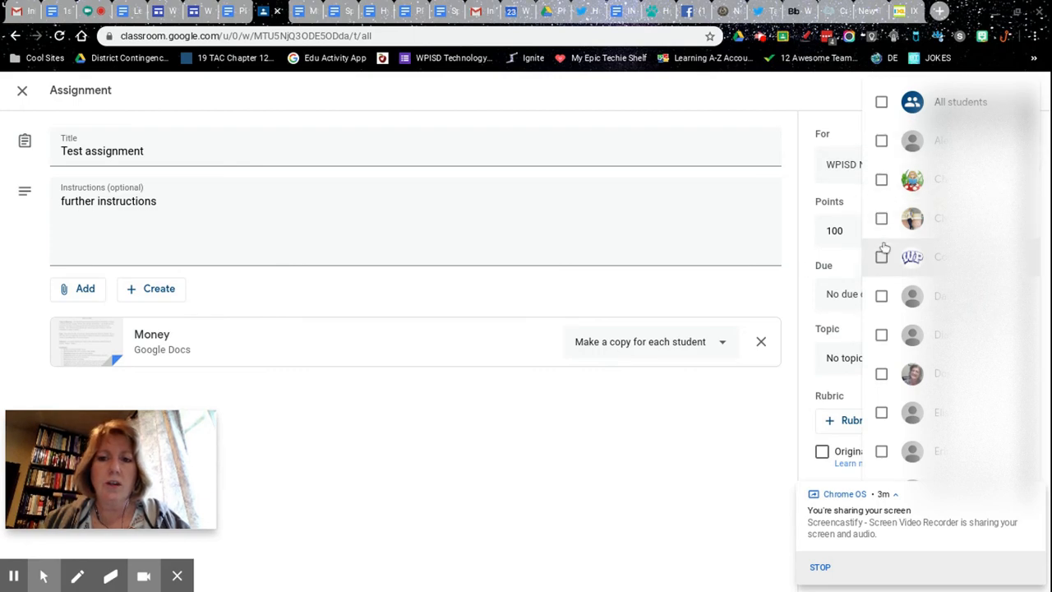
{"action": "mouse_move", "coordinate": [790, 373]}
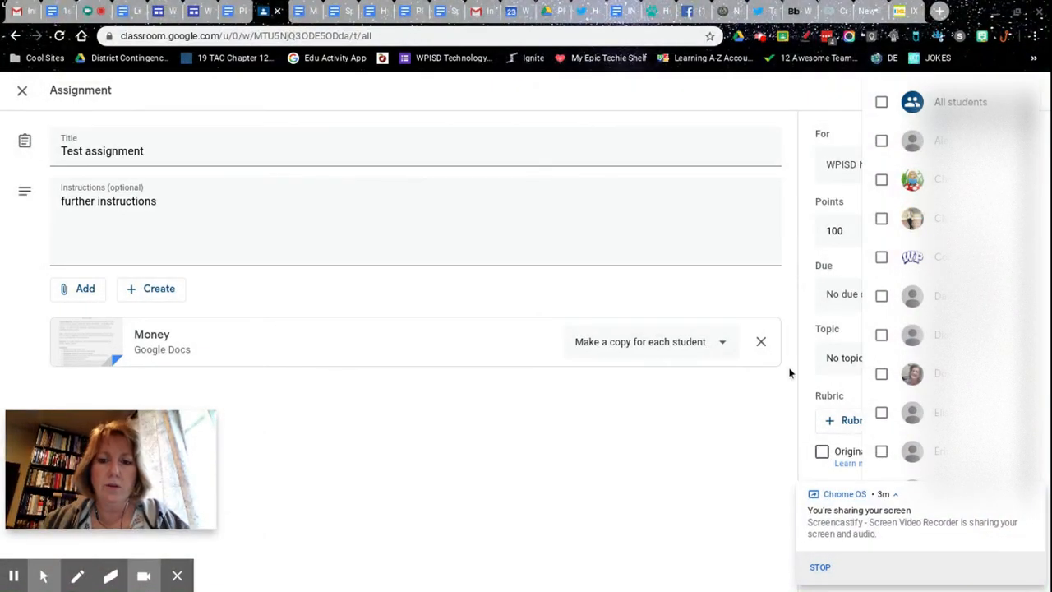